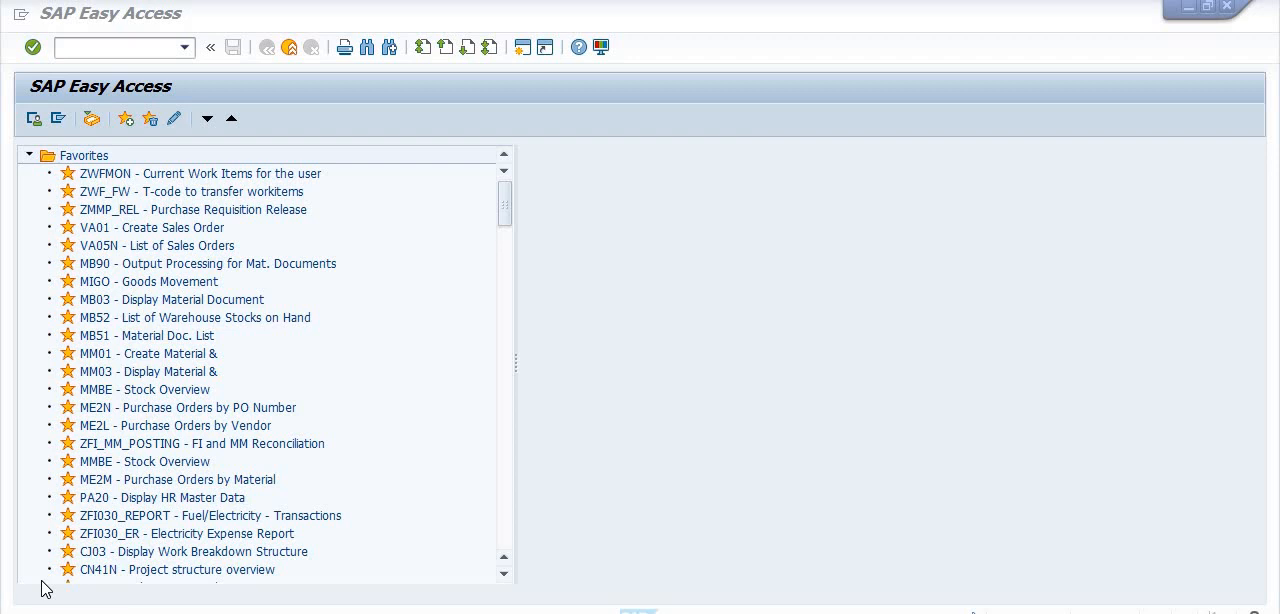
pyautogui.moveTo(18, 36)
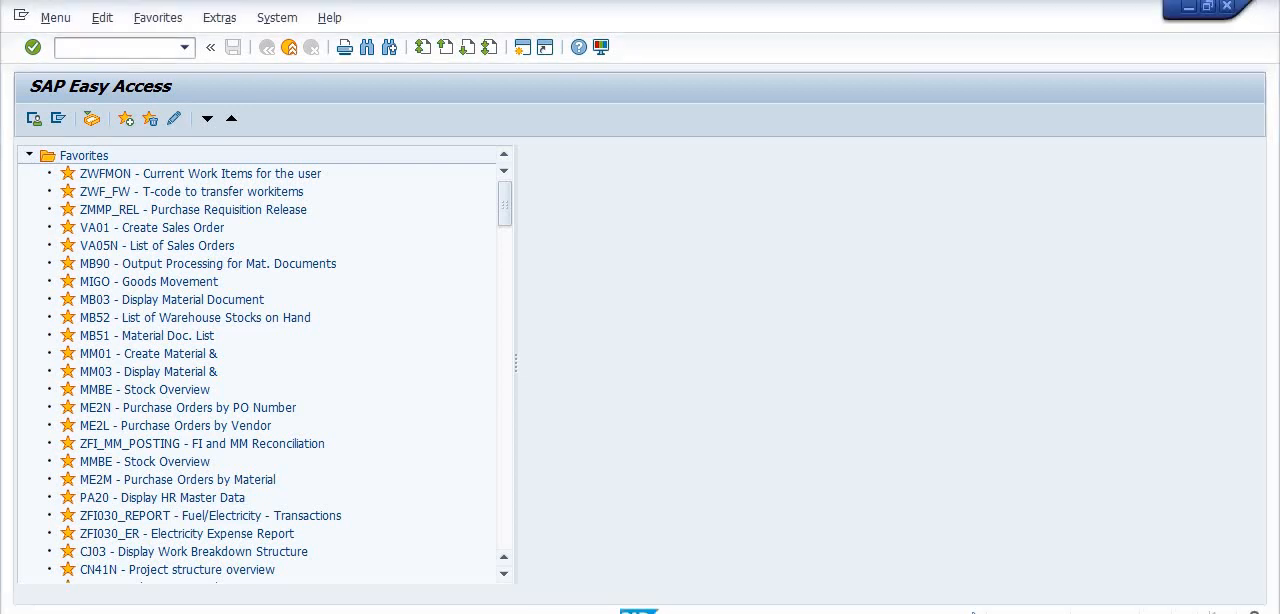
# Step: Run ZPS_1 and select position CFA\NWO\REPBAT\1017\1703 for investment program BSNL, approval year 2018
pyautogui.write('ZPS_1')
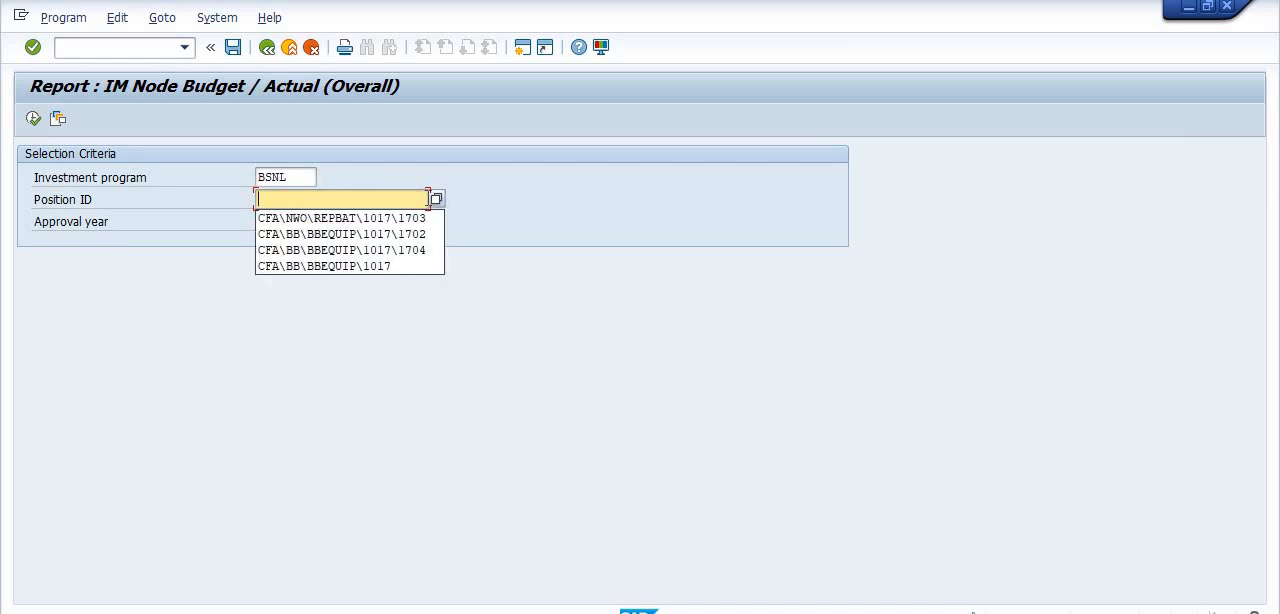
pyautogui.click(340, 216)
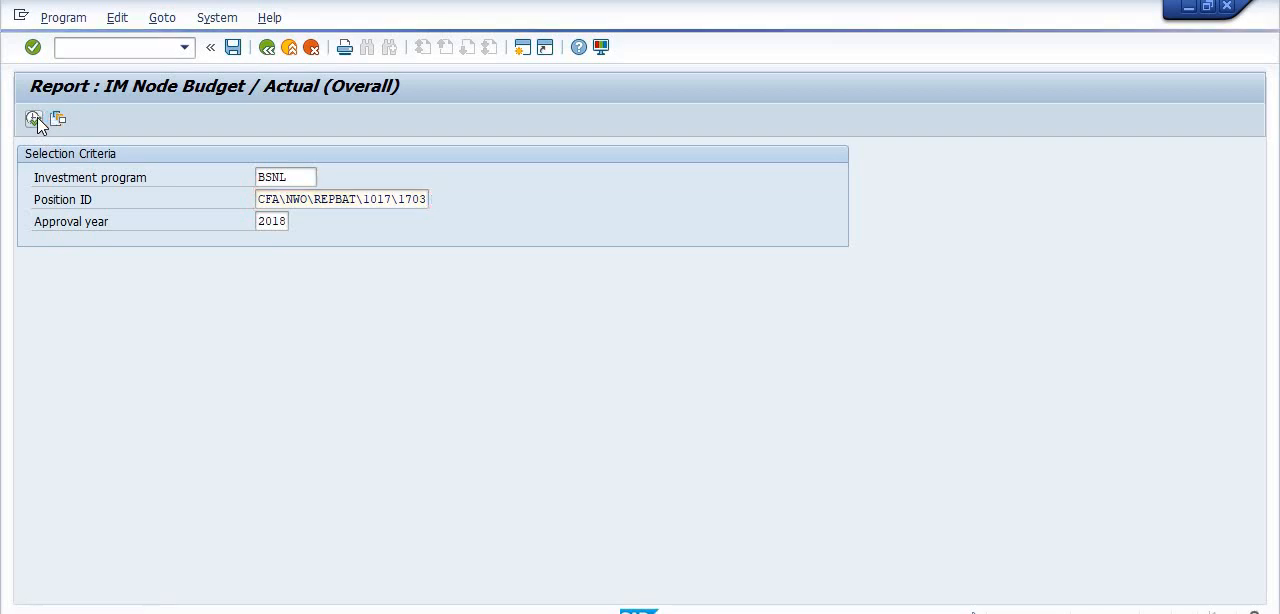
# Step: Execute the IM Node Budget/Actual report for node 1703, approval year 2018
pyautogui.click(32, 120)
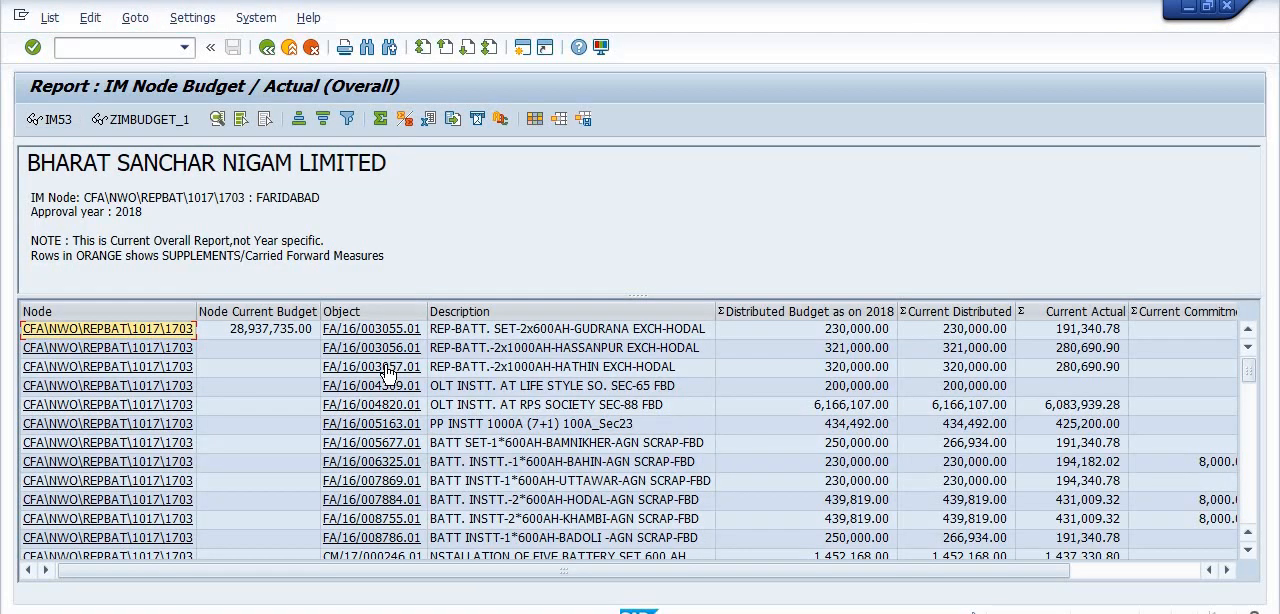
pyautogui.moveTo(710, 330)
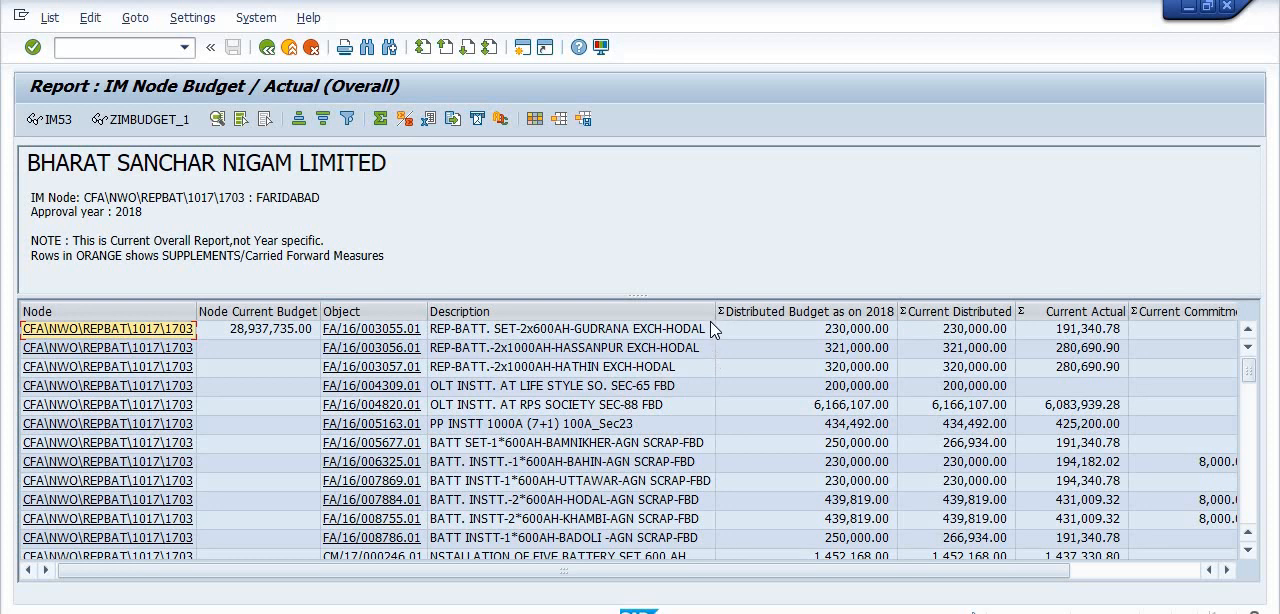
pyautogui.moveTo(716, 308)
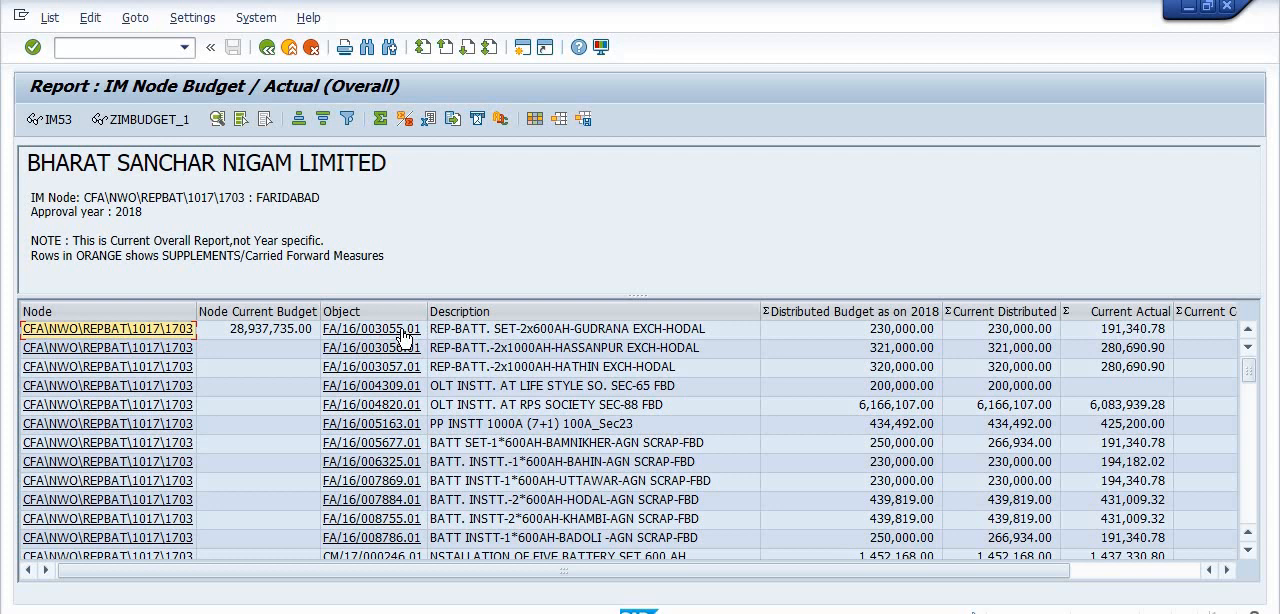
pyautogui.moveTo(900, 416)
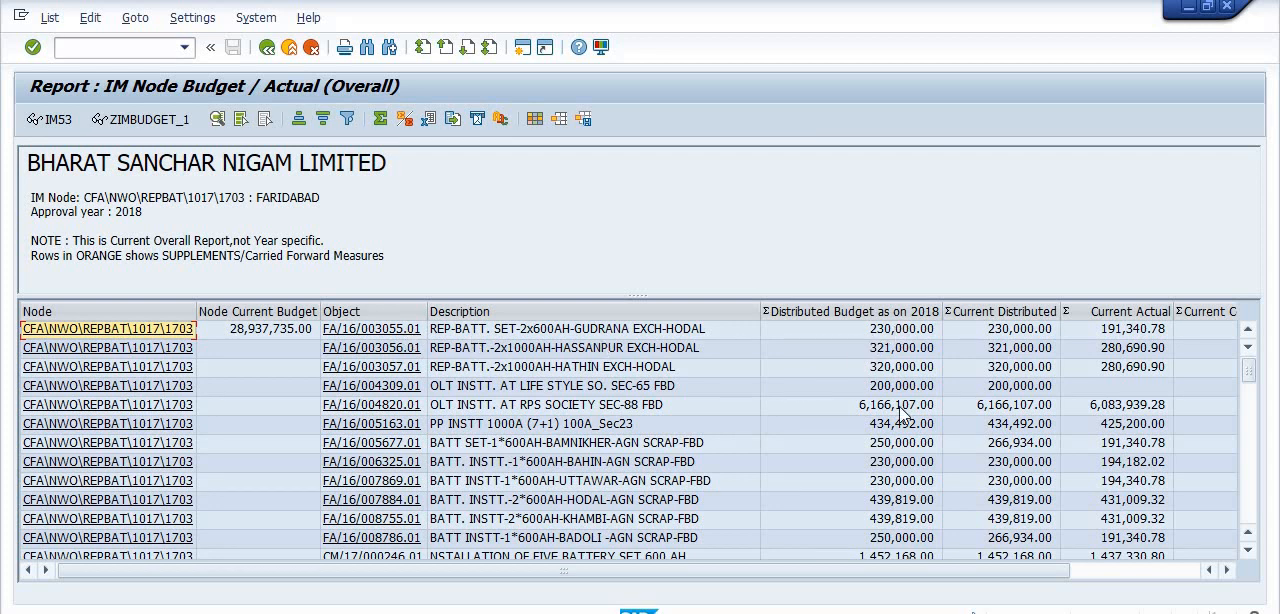
pyautogui.moveTo(528, 348)
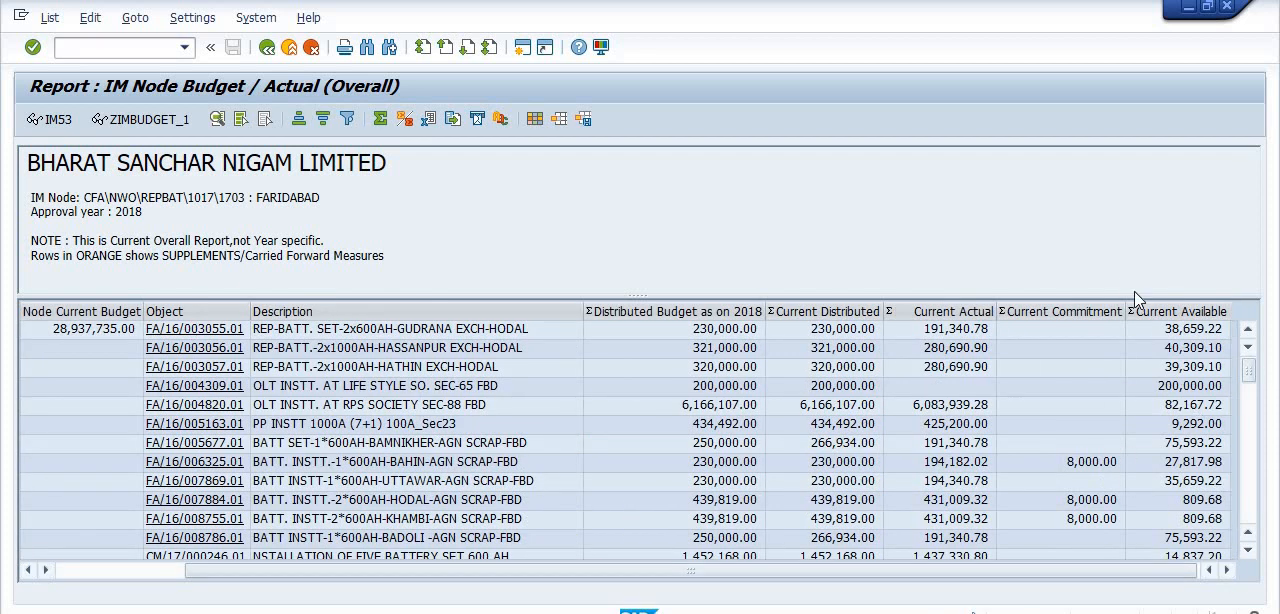
pyautogui.moveTo(1200, 338)
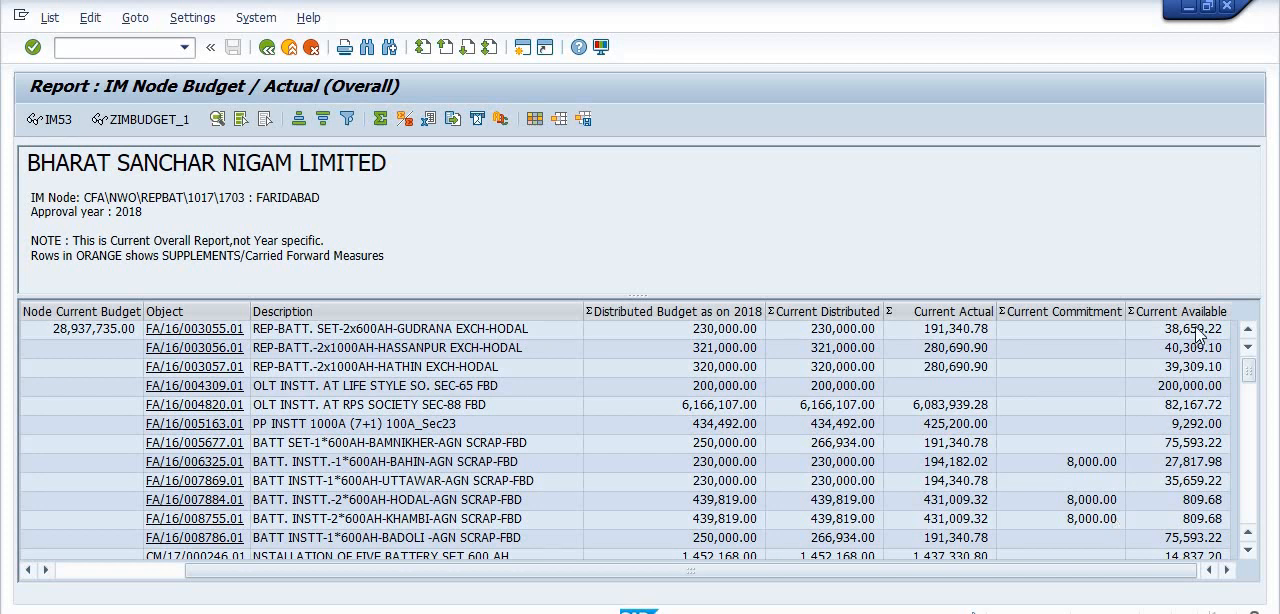
pyautogui.moveTo(1156, 448)
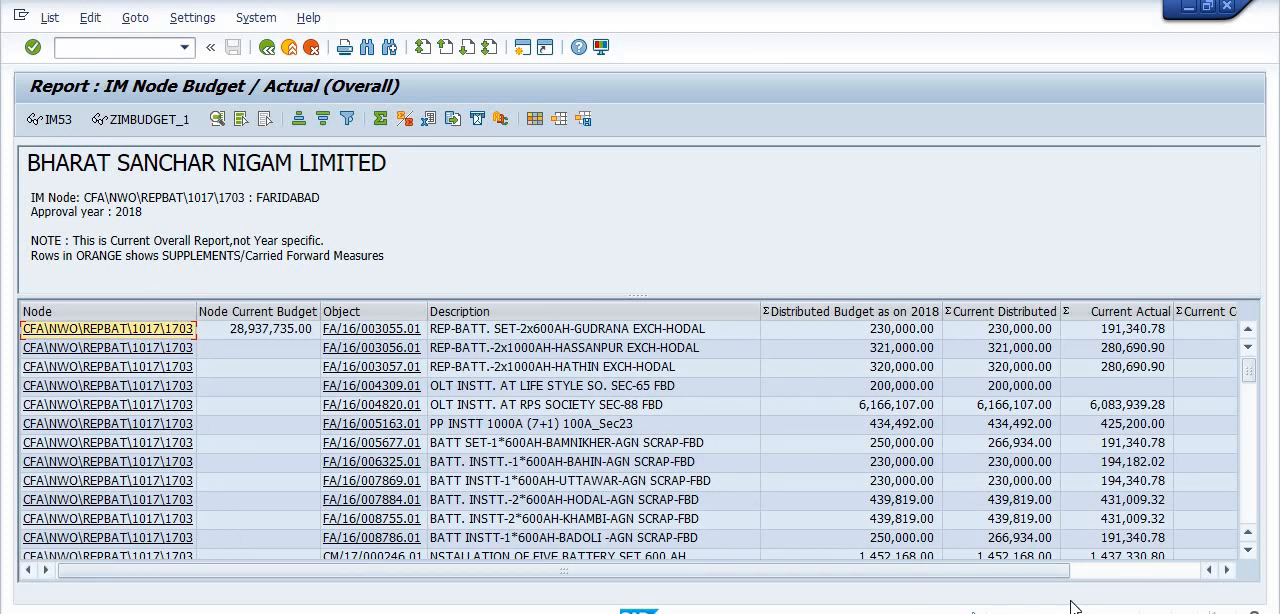
# Step: Scroll the ALV grid to the totals row: distributed 28,937,735.00 and actual 25,680,744.27
pyautogui.scroll(-3)
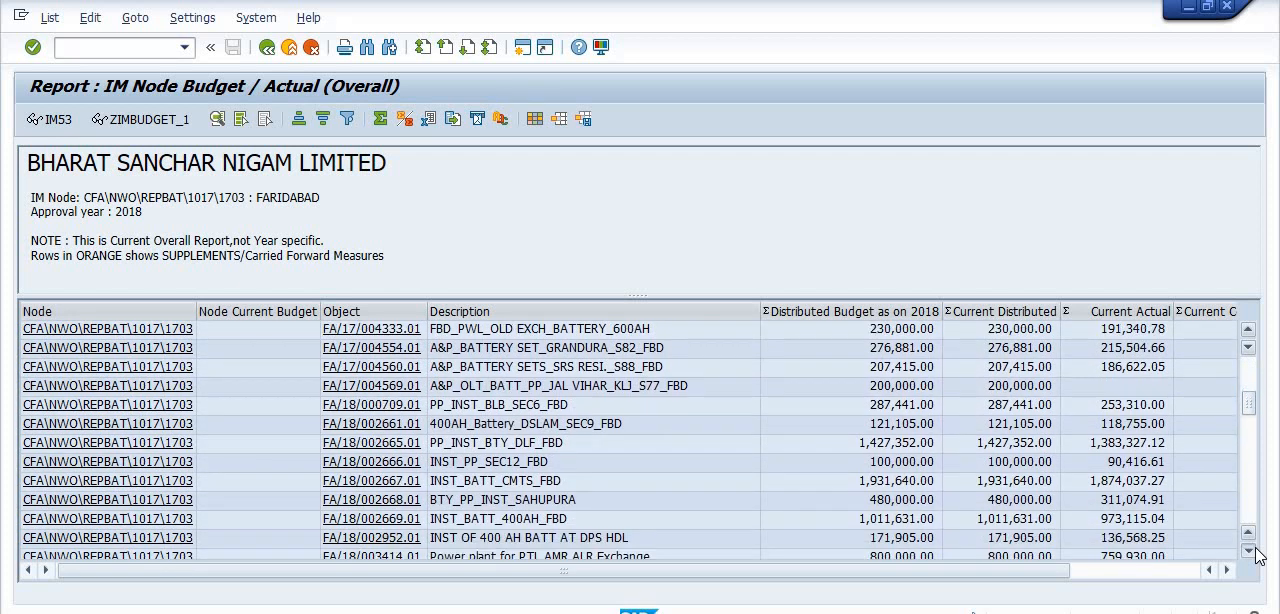
pyautogui.scroll(-3)
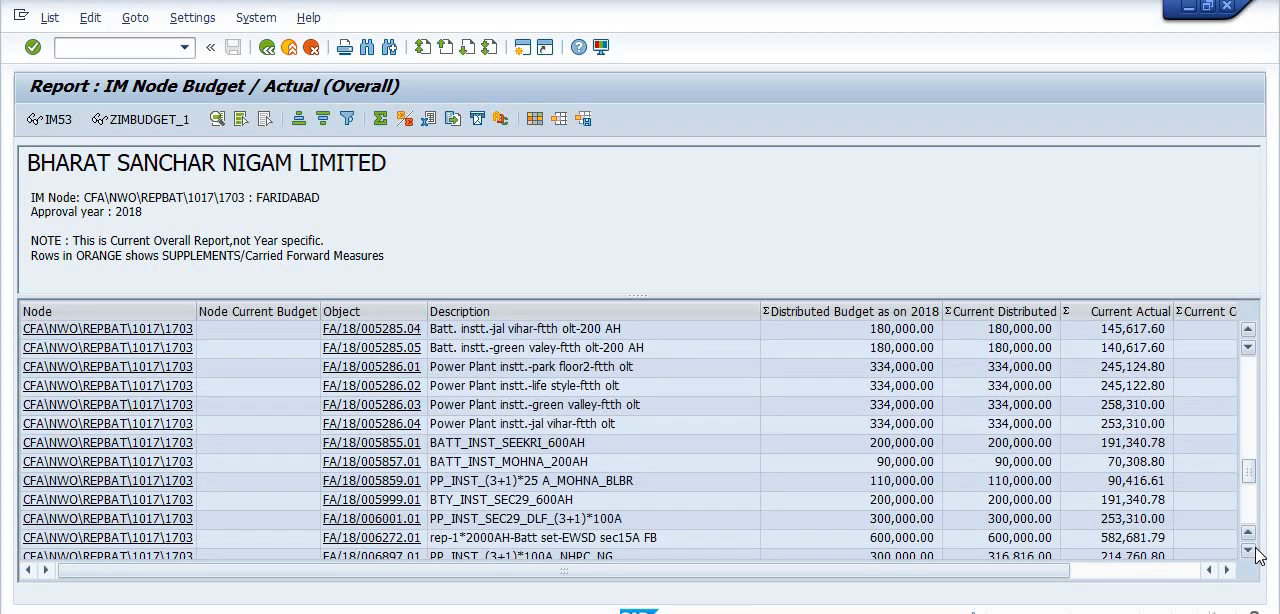
pyautogui.scroll(-3)
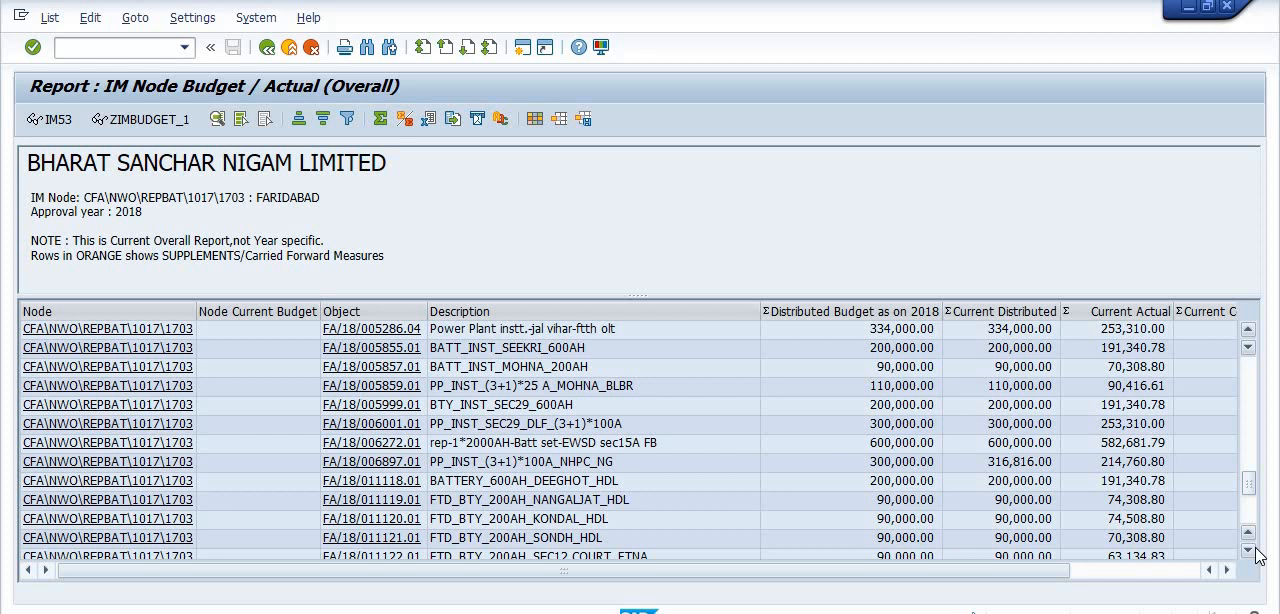
pyautogui.scroll(-3)
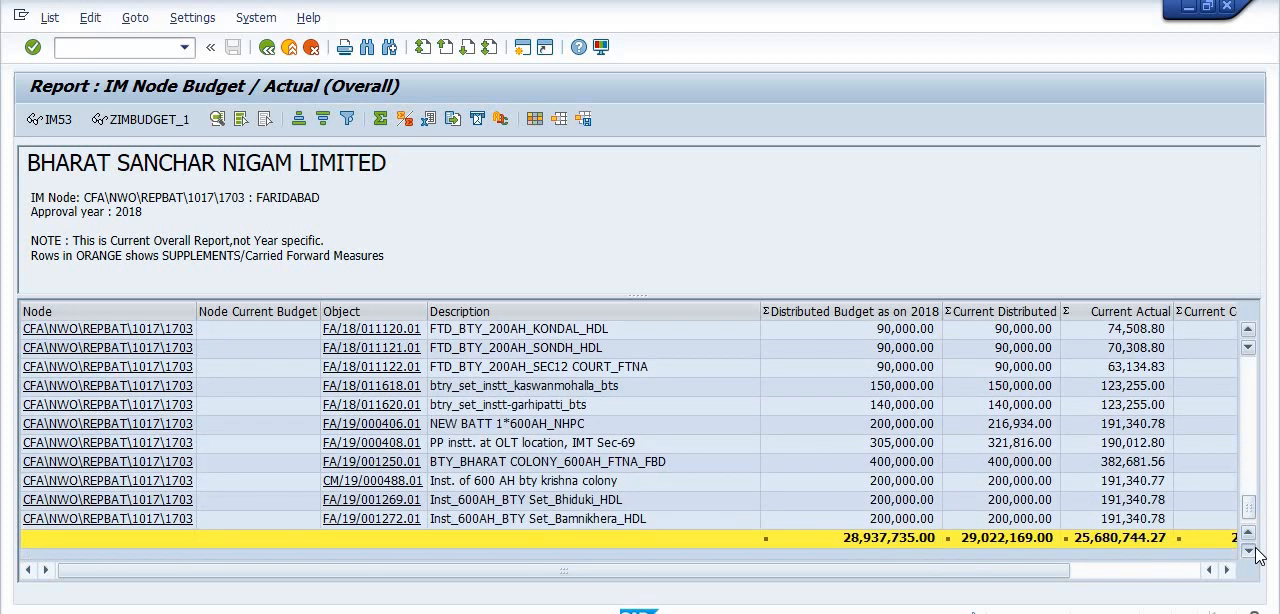
pyautogui.moveTo(968, 418)
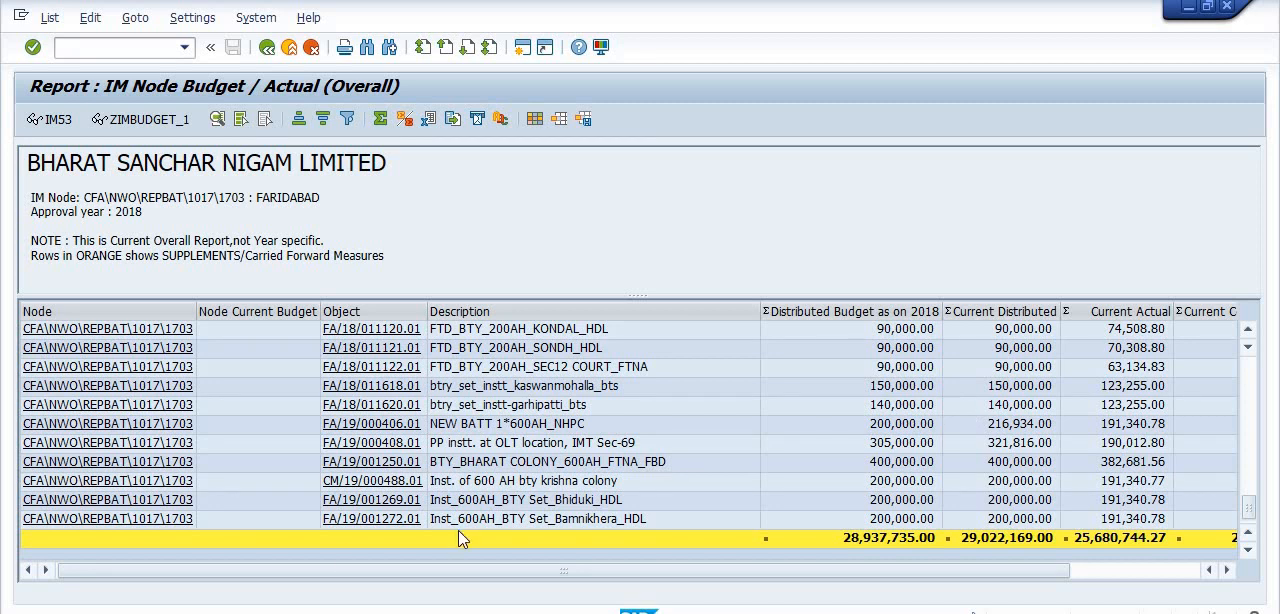
pyautogui.moveTo(176, 440)
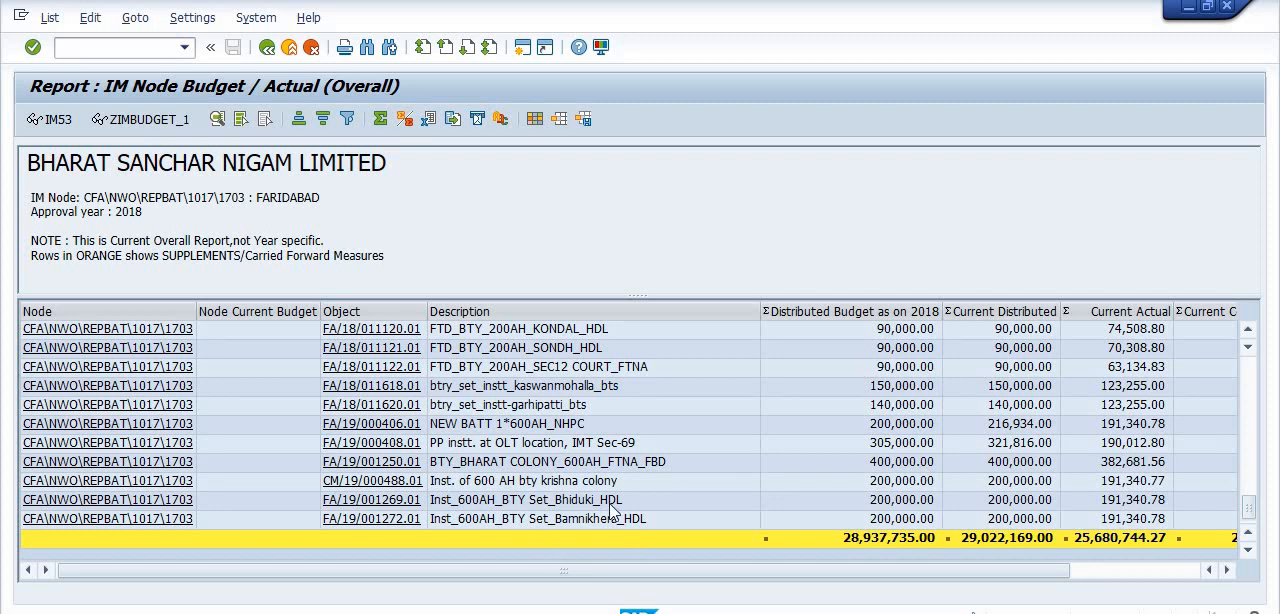
pyautogui.moveTo(968, 524)
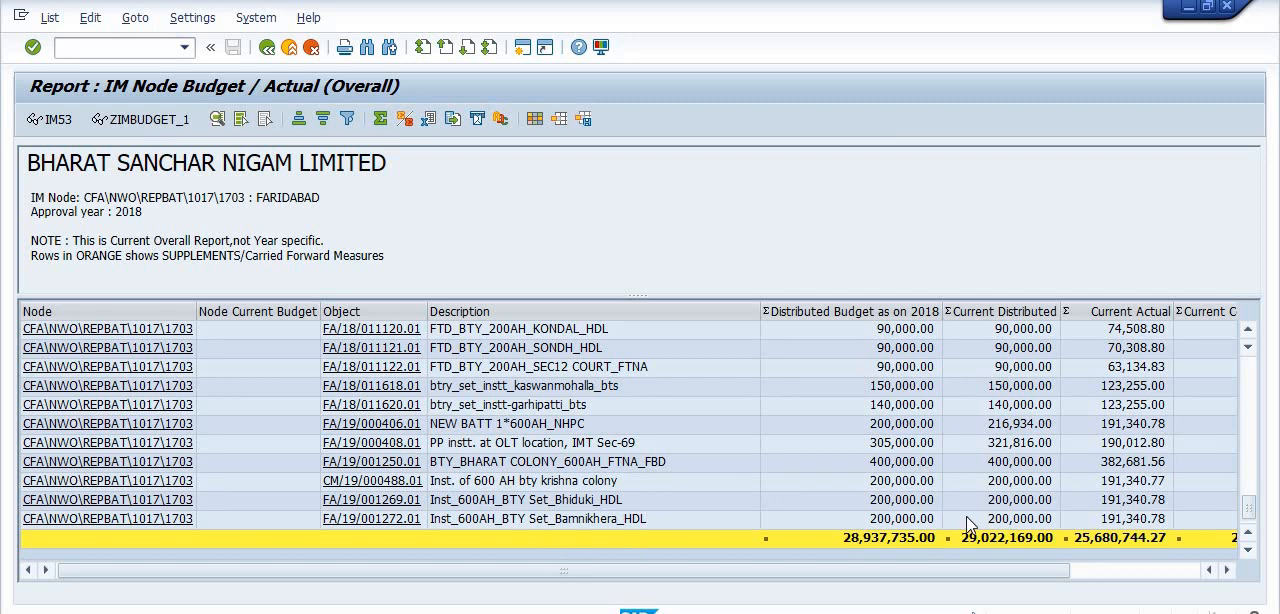
pyautogui.moveTo(970, 524)
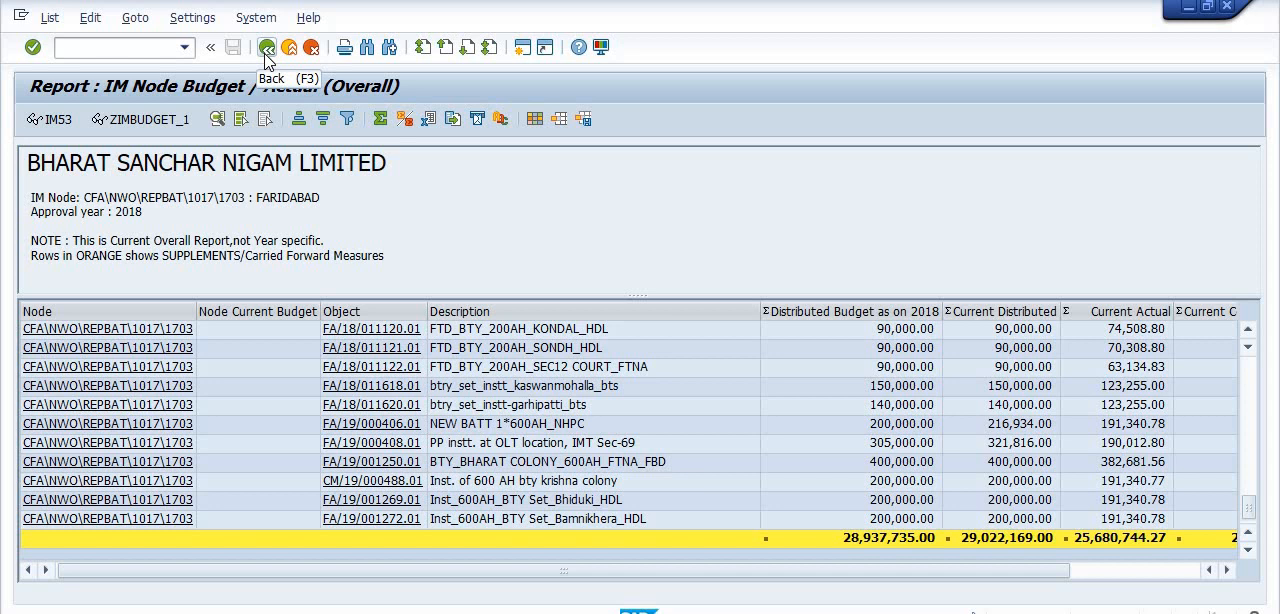
# Step: Go back from the report output to the selection screen, keeping BSNL, 1703 and 2018
pyautogui.click(268, 48)
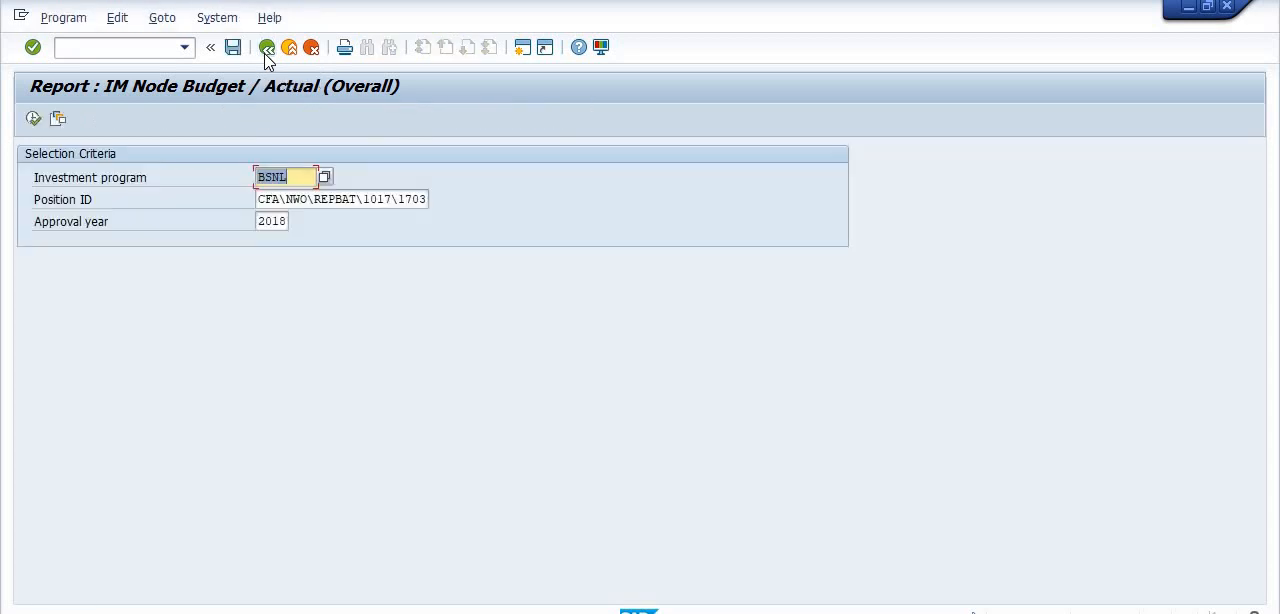